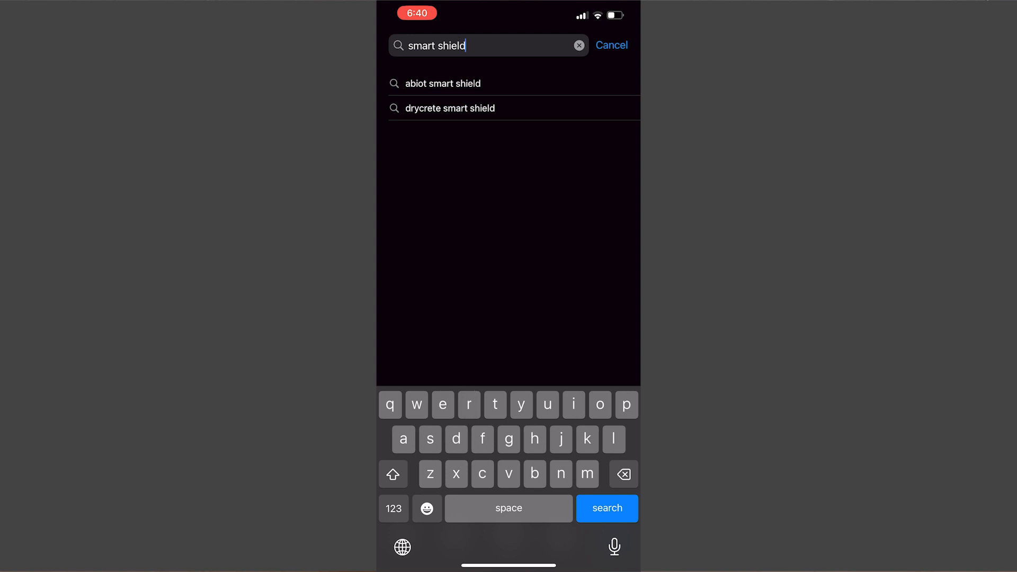
Step: Find 'smart shield' in the App Store and download the Drycrete Smart Shield app
{"action": "left_click", "coordinate": [606, 507]}
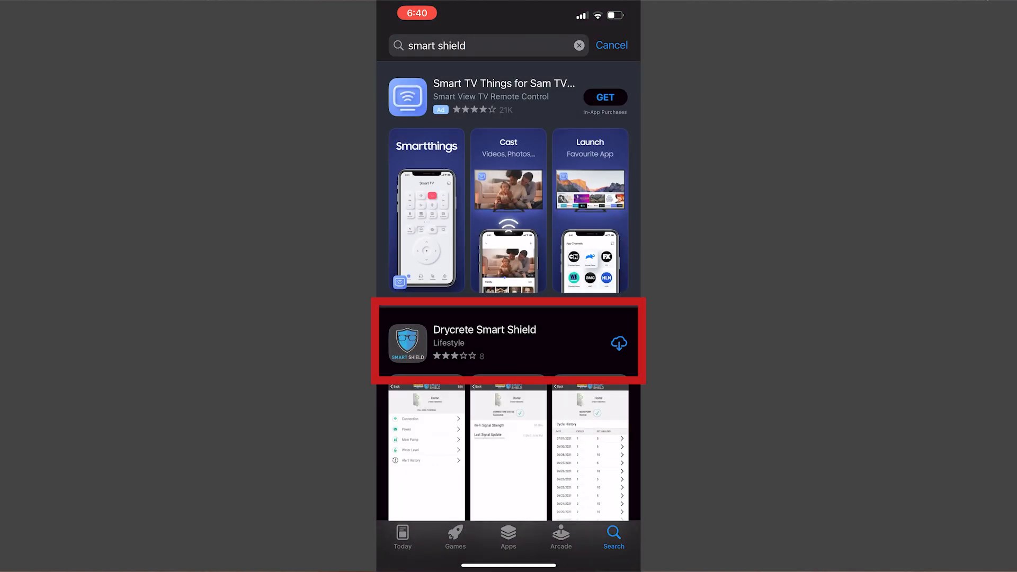
{"action": "left_click", "coordinate": [484, 342]}
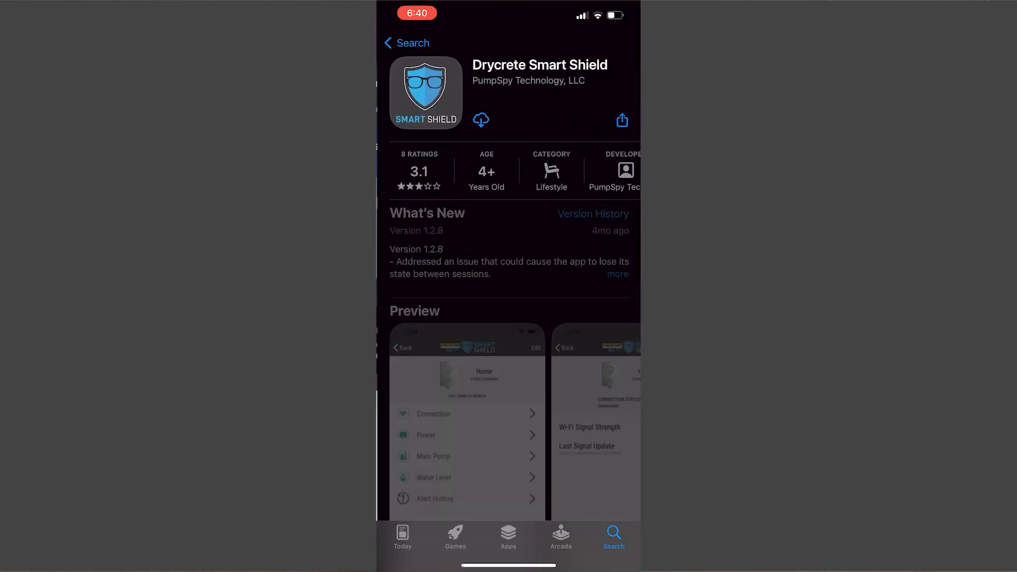
{"action": "left_click", "coordinate": [481, 120]}
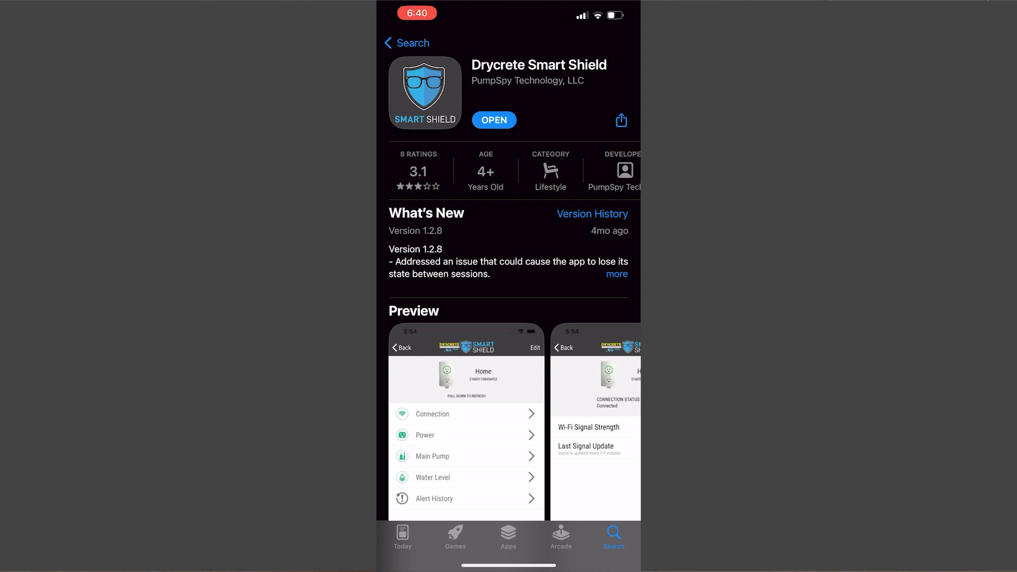
Step: Launch the app and create an account with email and confirmed password
{"action": "left_click", "coordinate": [493, 119]}
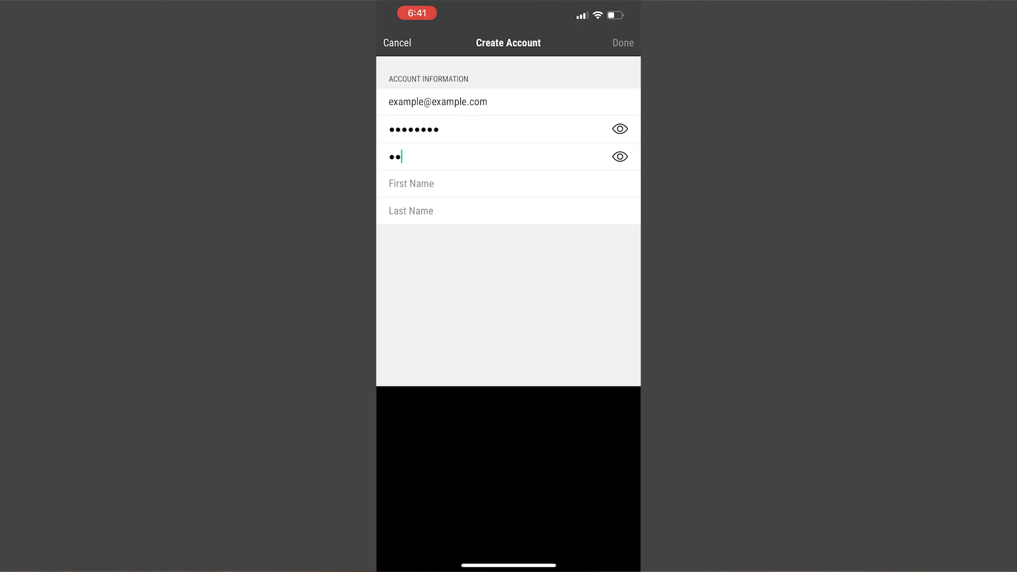
{"action": "left_click", "coordinate": [622, 42]}
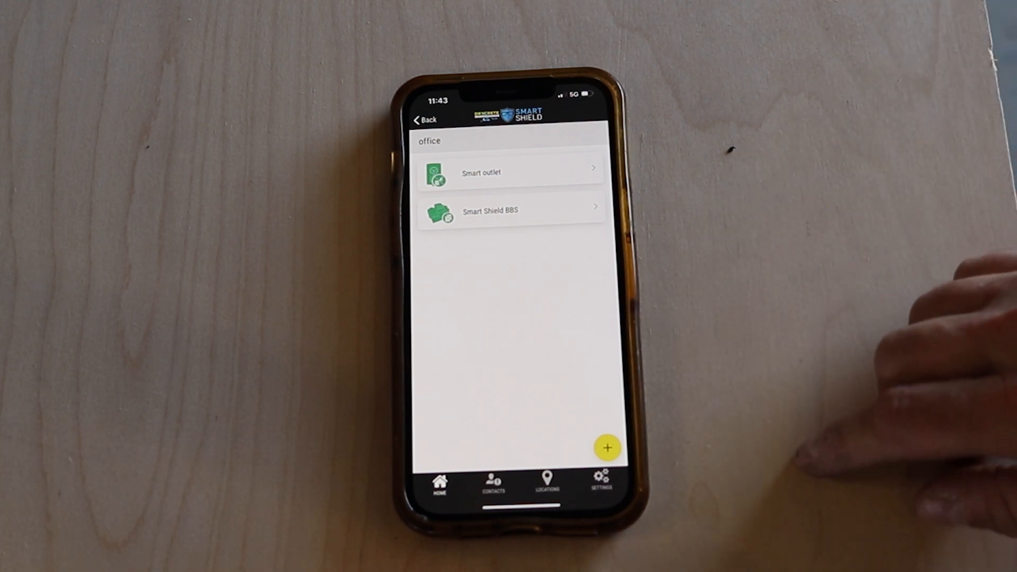
Step: Start New Device setup from the office device list via the yellow + button
{"action": "left_click", "coordinate": [606, 447]}
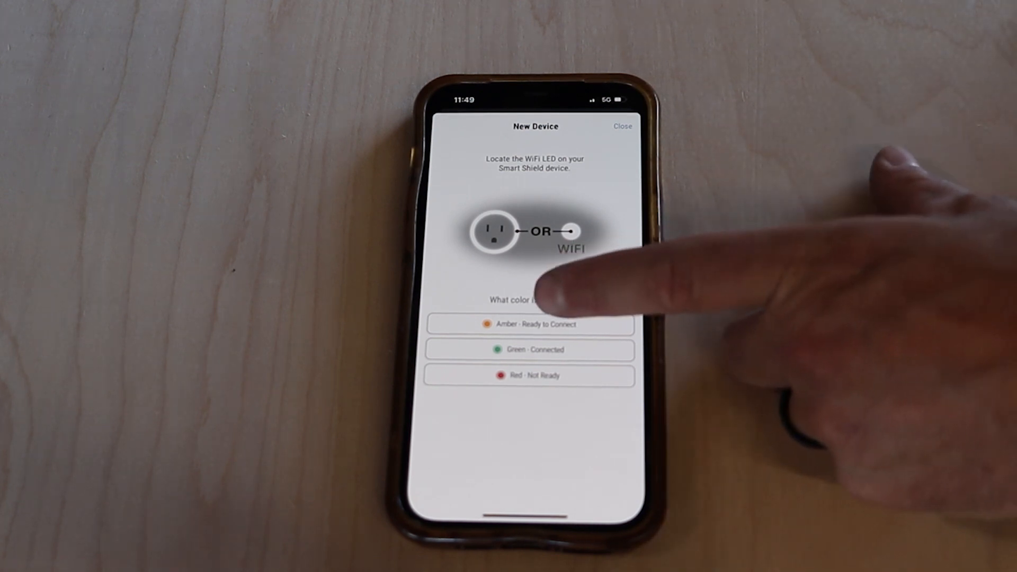
Step: Report the LED as 'Amber - Ready to Connect' and join the PumpSpy Wi-Fi network
{"action": "left_click", "coordinate": [528, 324]}
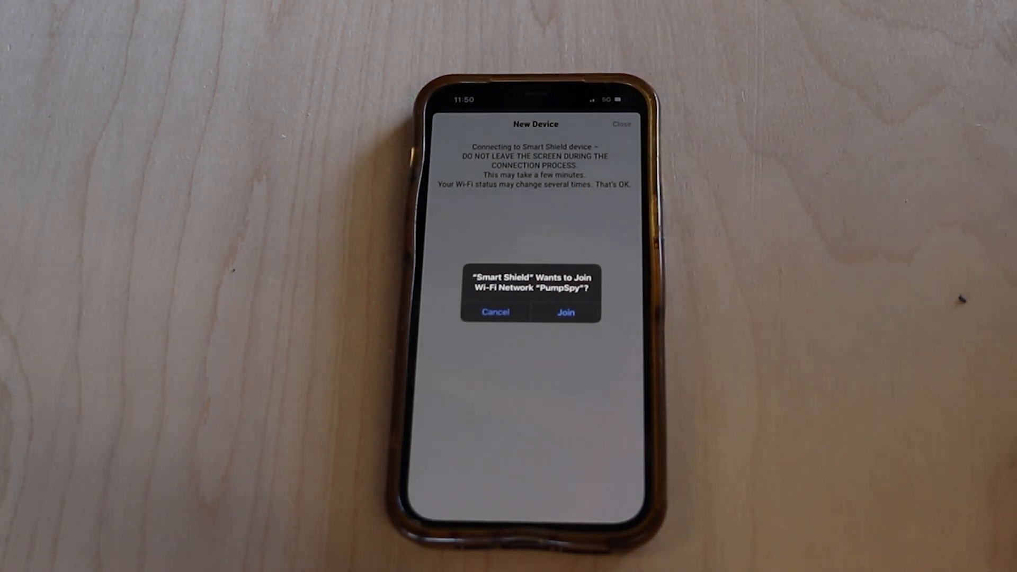
{"action": "left_click", "coordinate": [565, 311]}
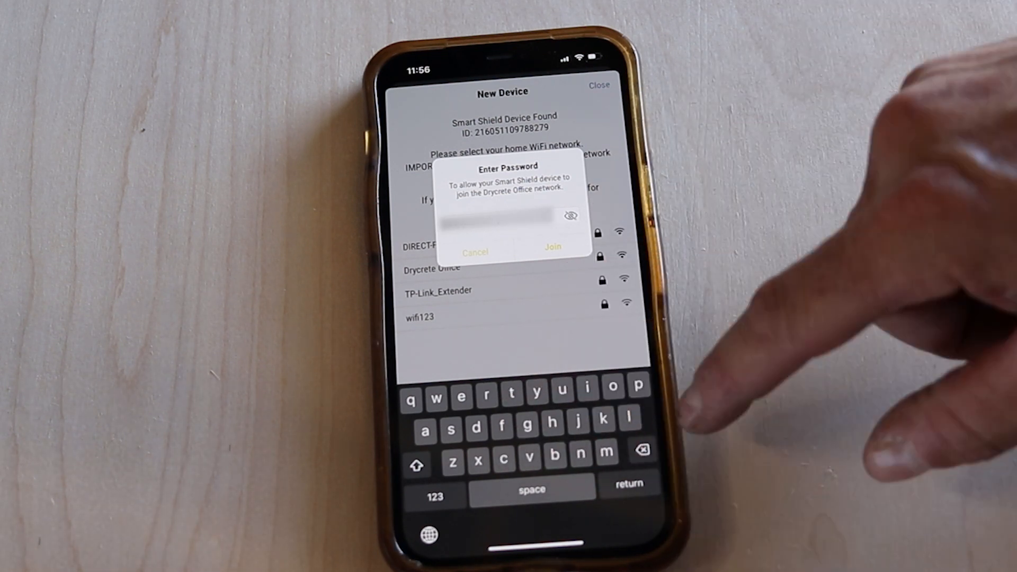
Step: Submit the Wi-Fi password so the device joins the Drycrete Office network
{"action": "left_click", "coordinate": [550, 247]}
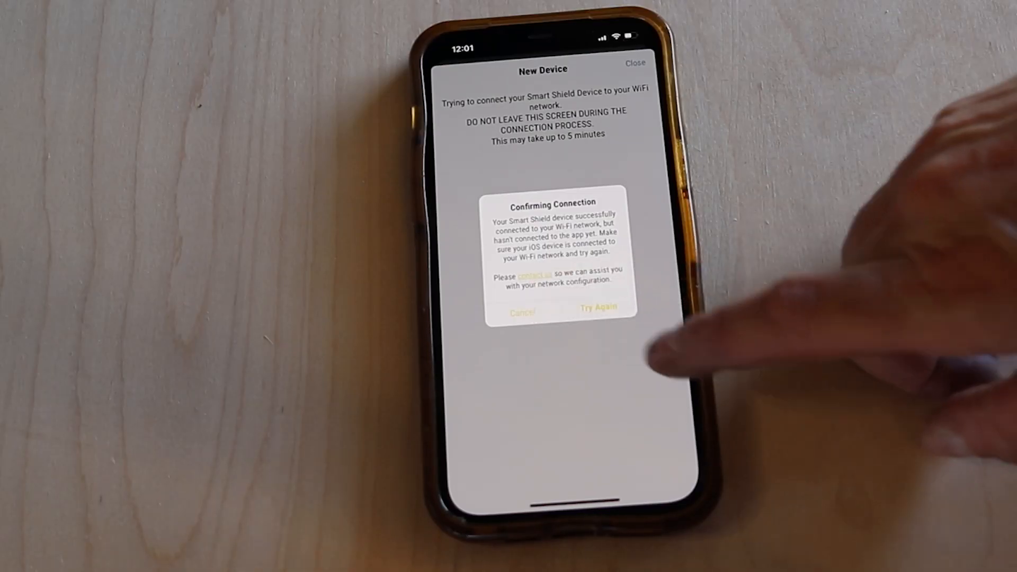
Step: Choose Try Again on the Confirming Connection alert and answer the LED colour question
{"action": "left_click", "coordinate": [598, 307]}
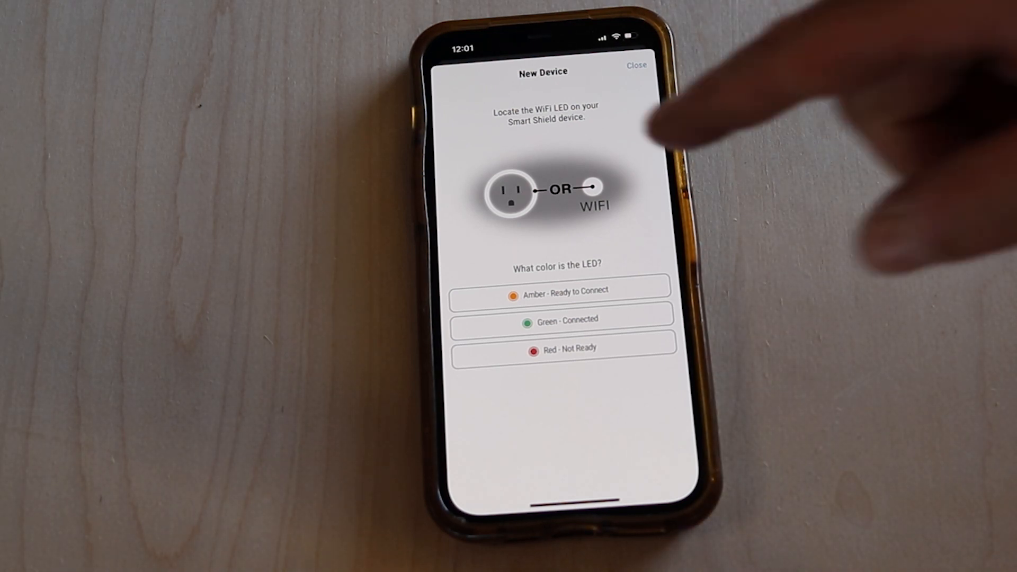
{"action": "left_click", "coordinate": [560, 289]}
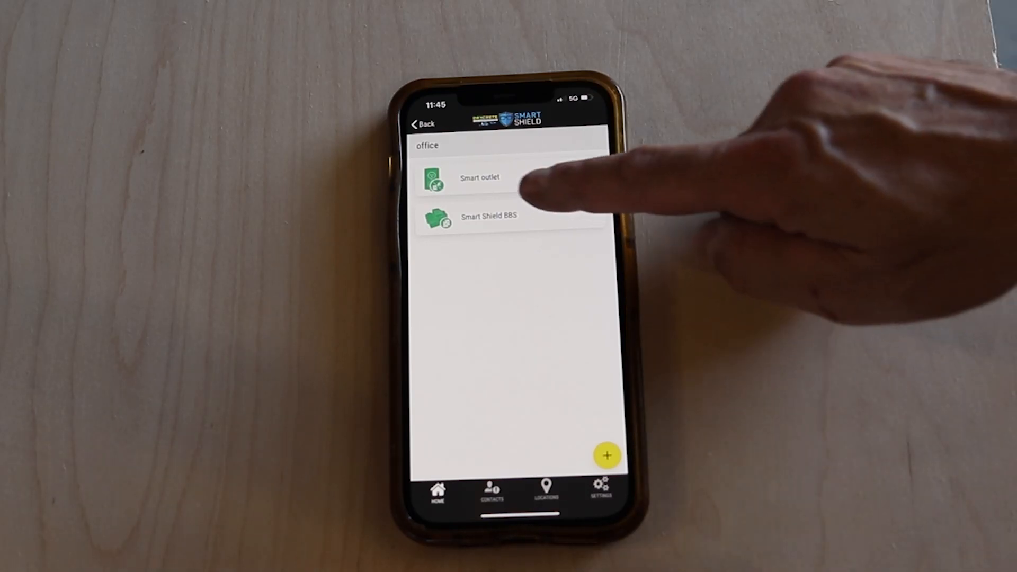
Step: Show the Smart Shield BBS unit's status page from the office device list
{"action": "left_click", "coordinate": [509, 216]}
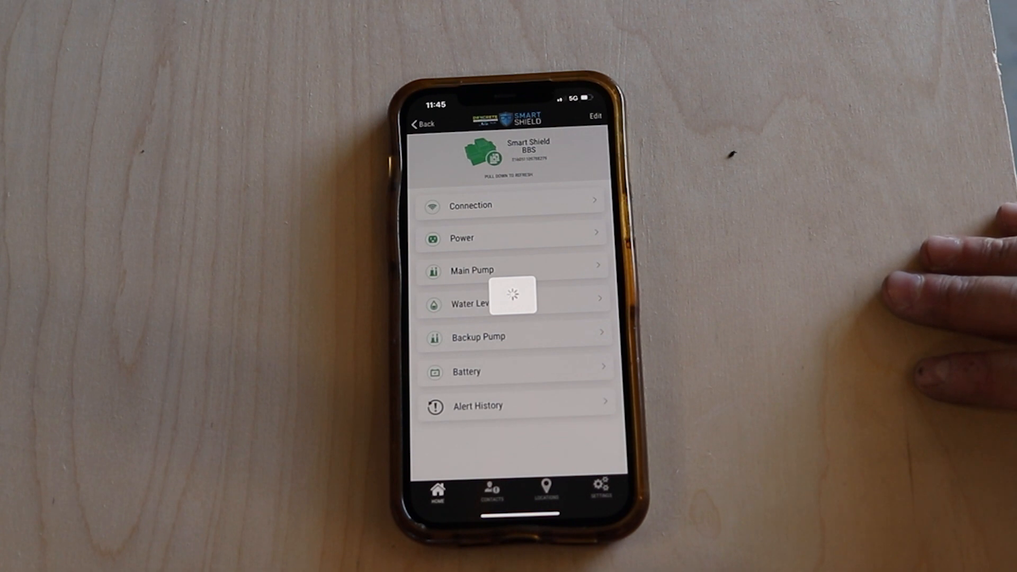